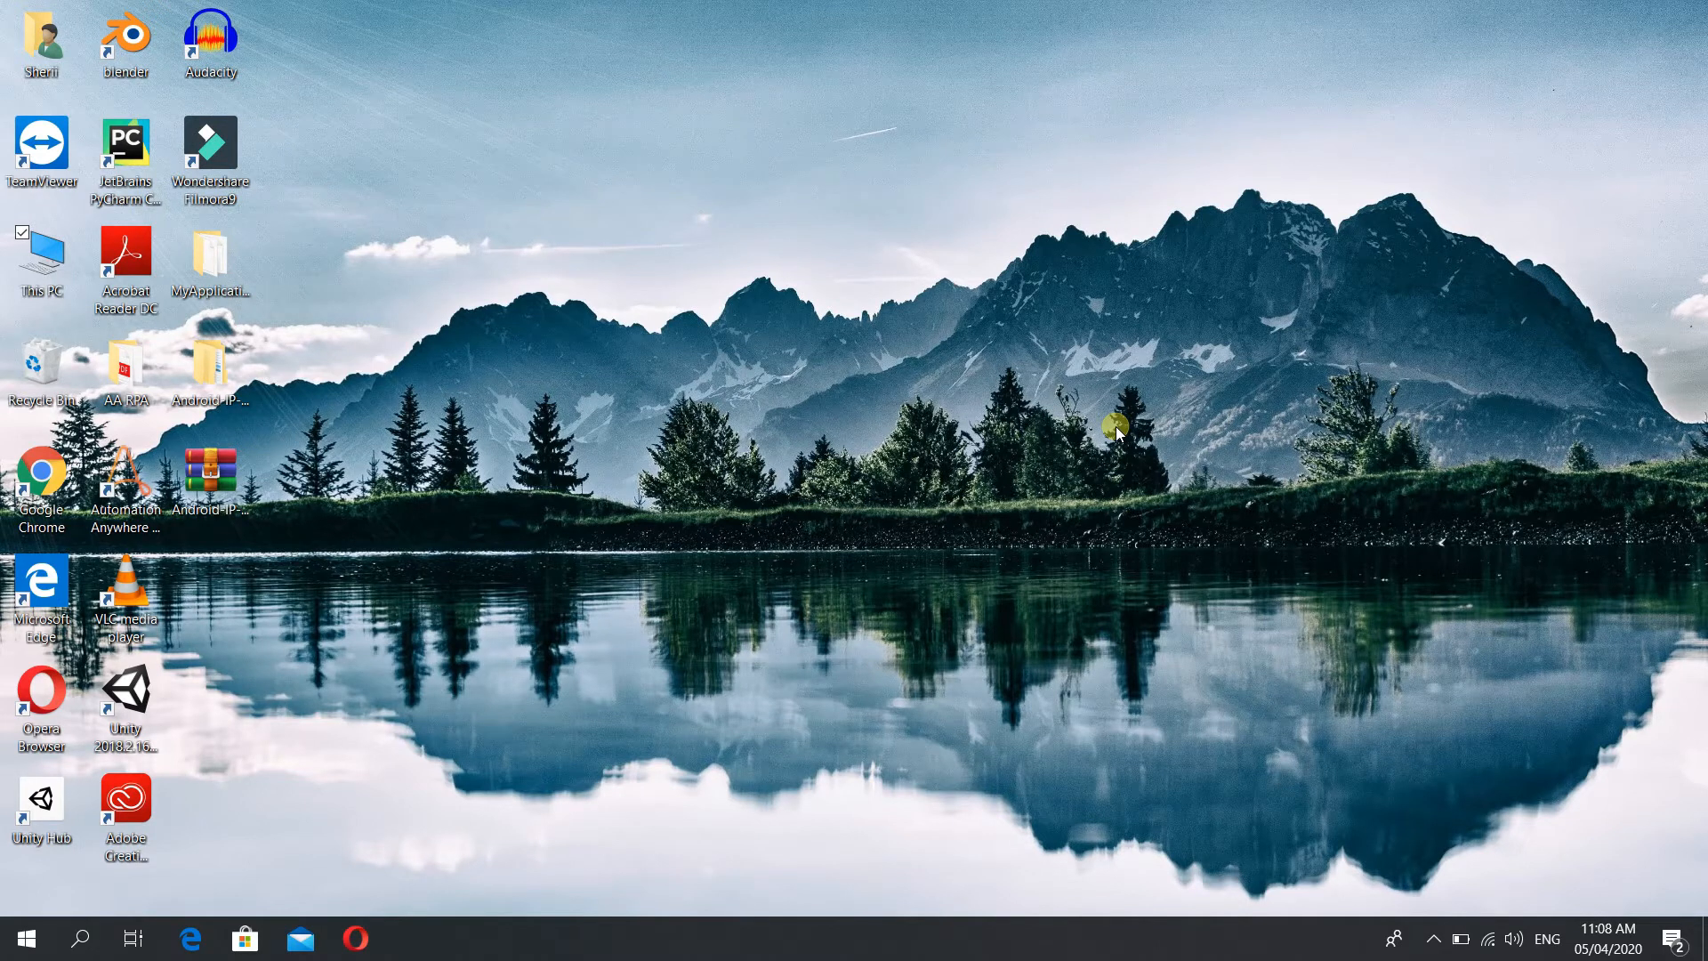
# Step: Launch the Windows Settings app from the desktop after dismissing the Start menu
pyautogui.click(80, 938)
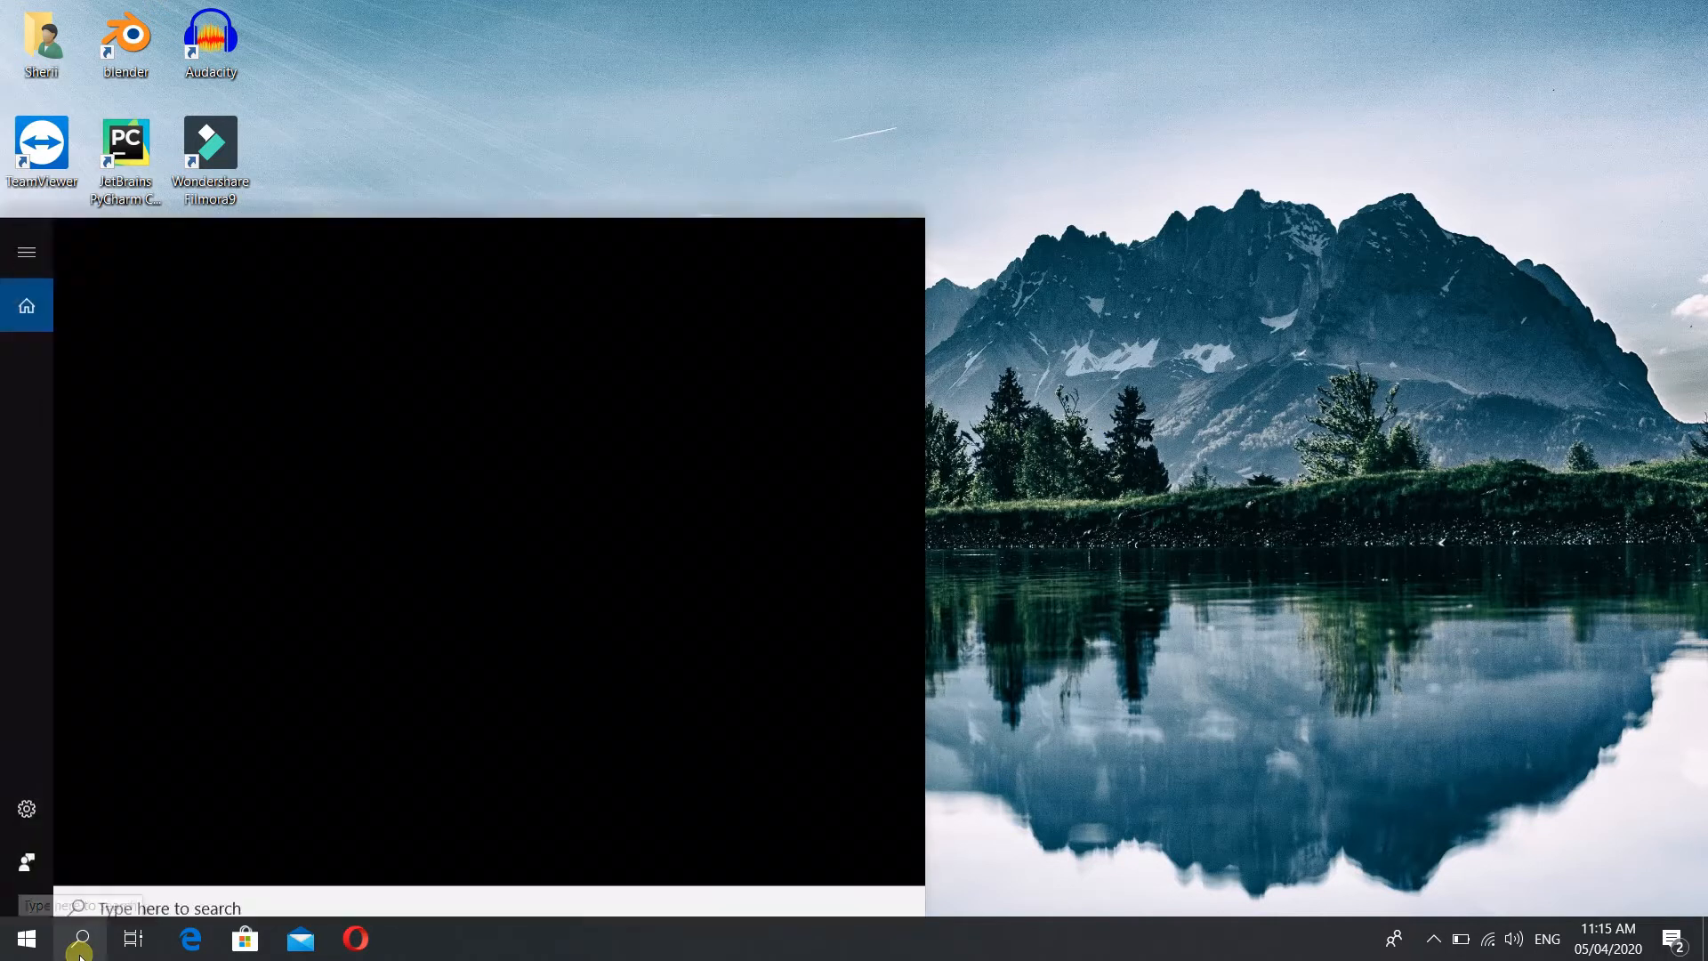
pyautogui.click(80, 937)
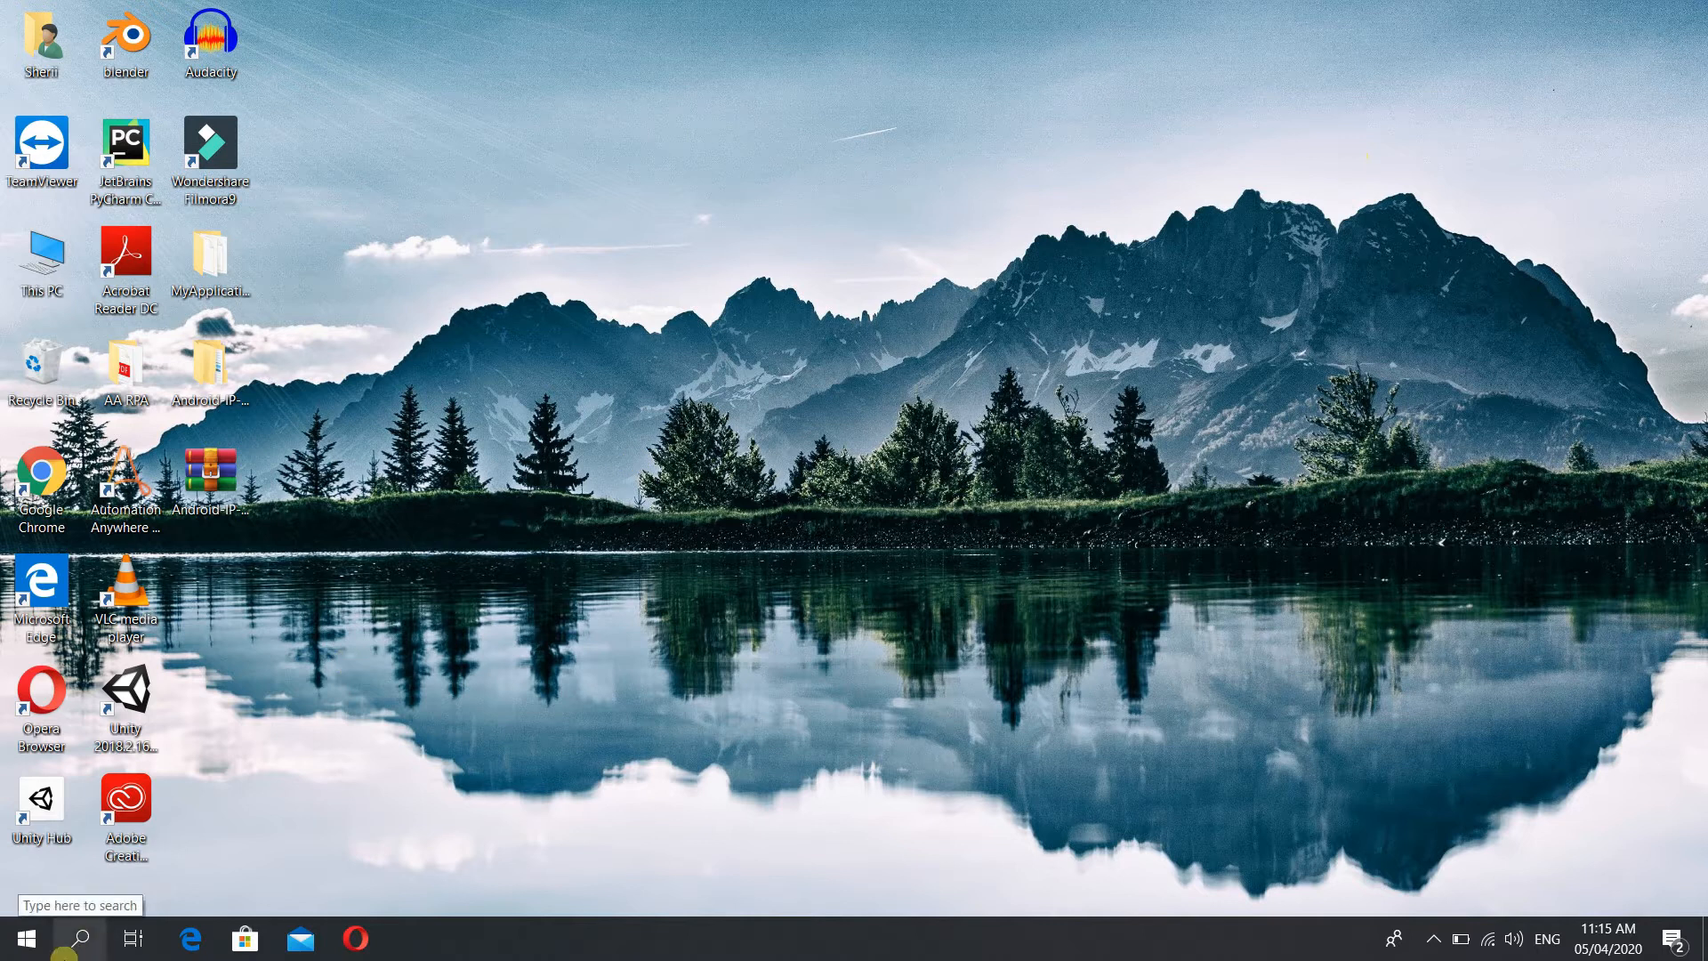
pyautogui.click(76, 938)
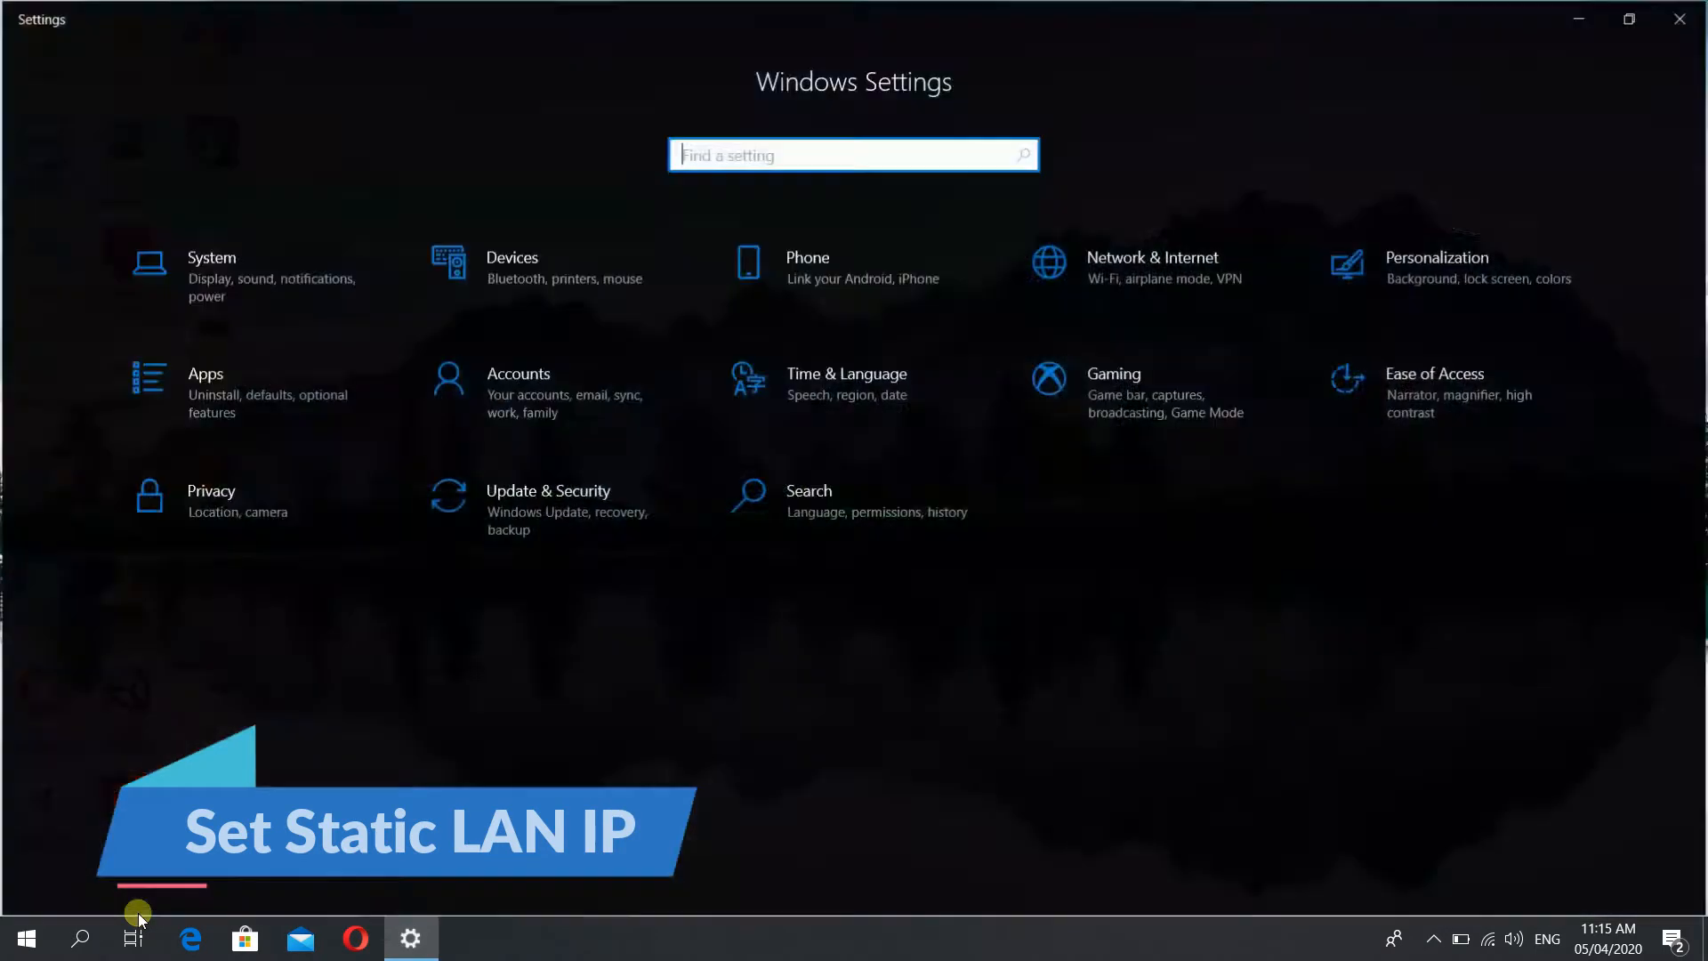
# Step: Reach the Network and Sharing Center via Network & Internet > Wi-Fi related settings
pyautogui.click(1151, 267)
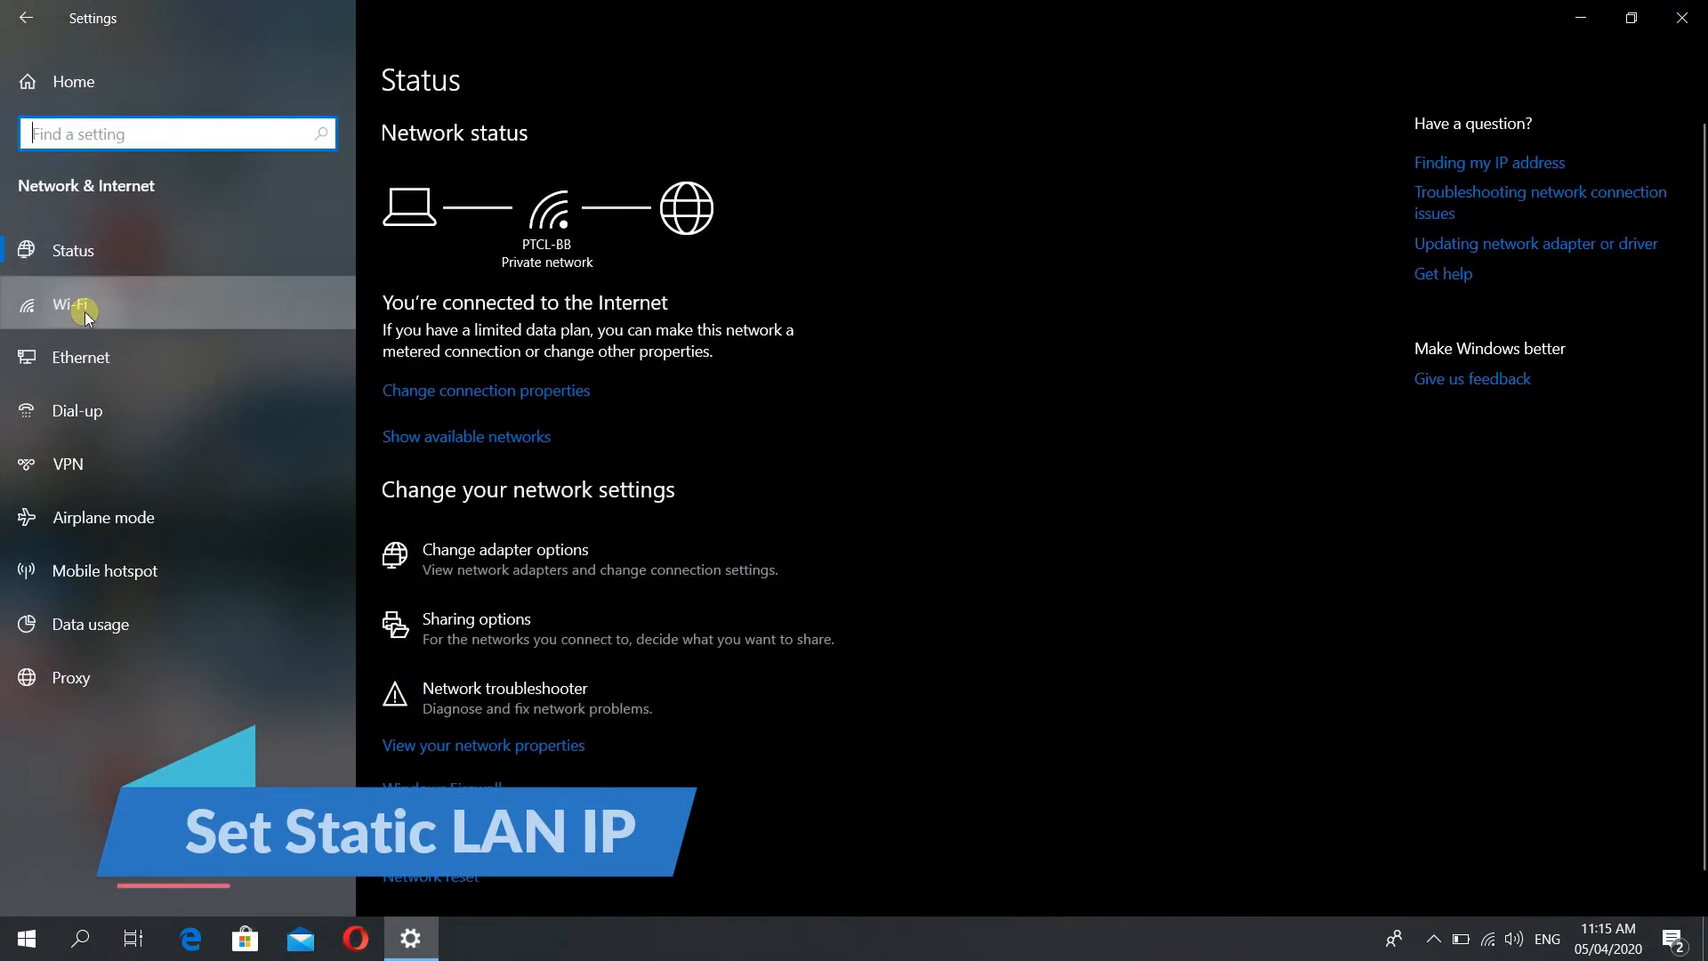
pyautogui.click(69, 302)
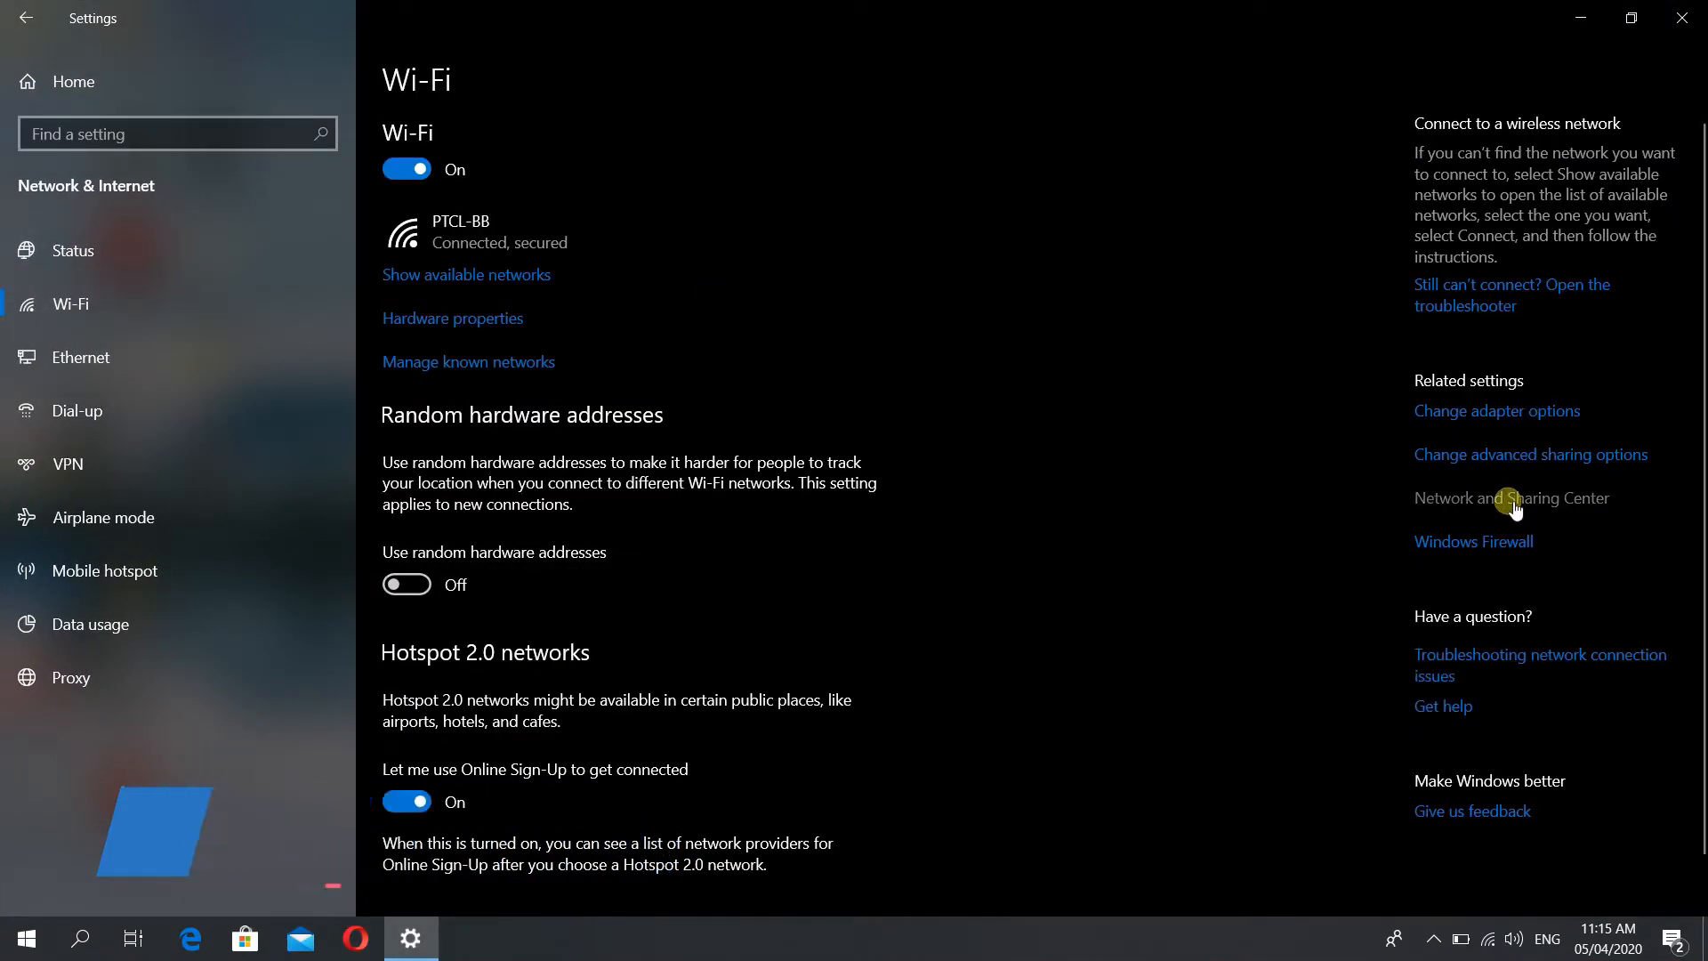
pyautogui.click(1511, 499)
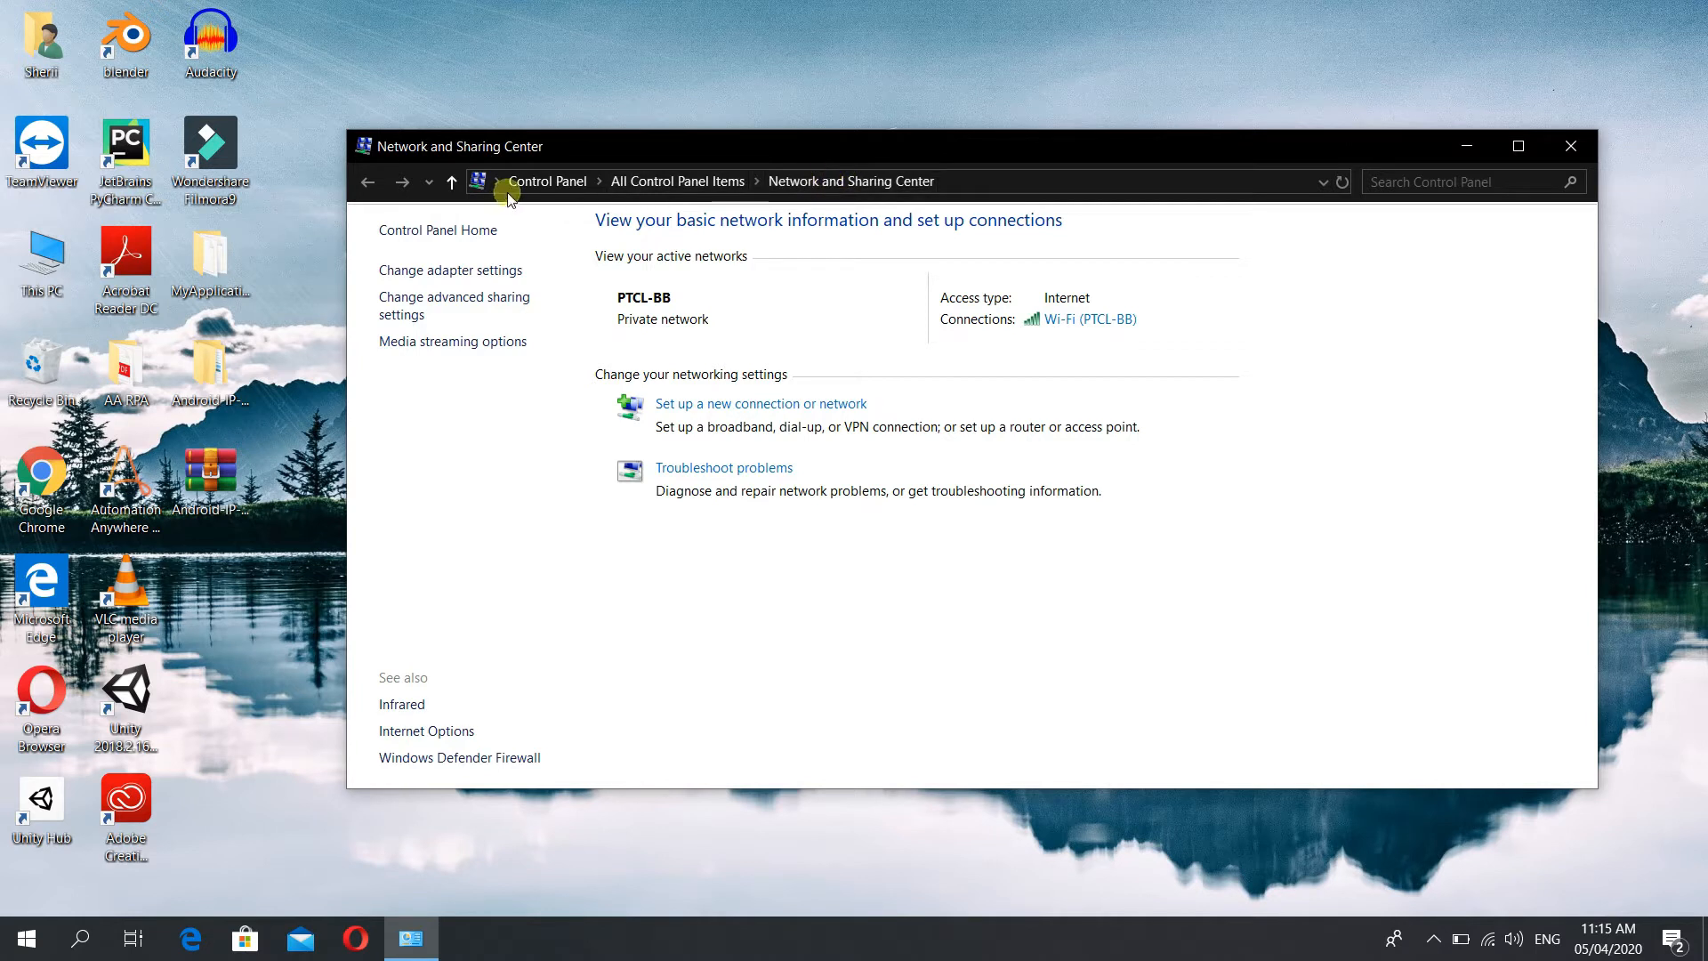
pyautogui.moveTo(984, 230)
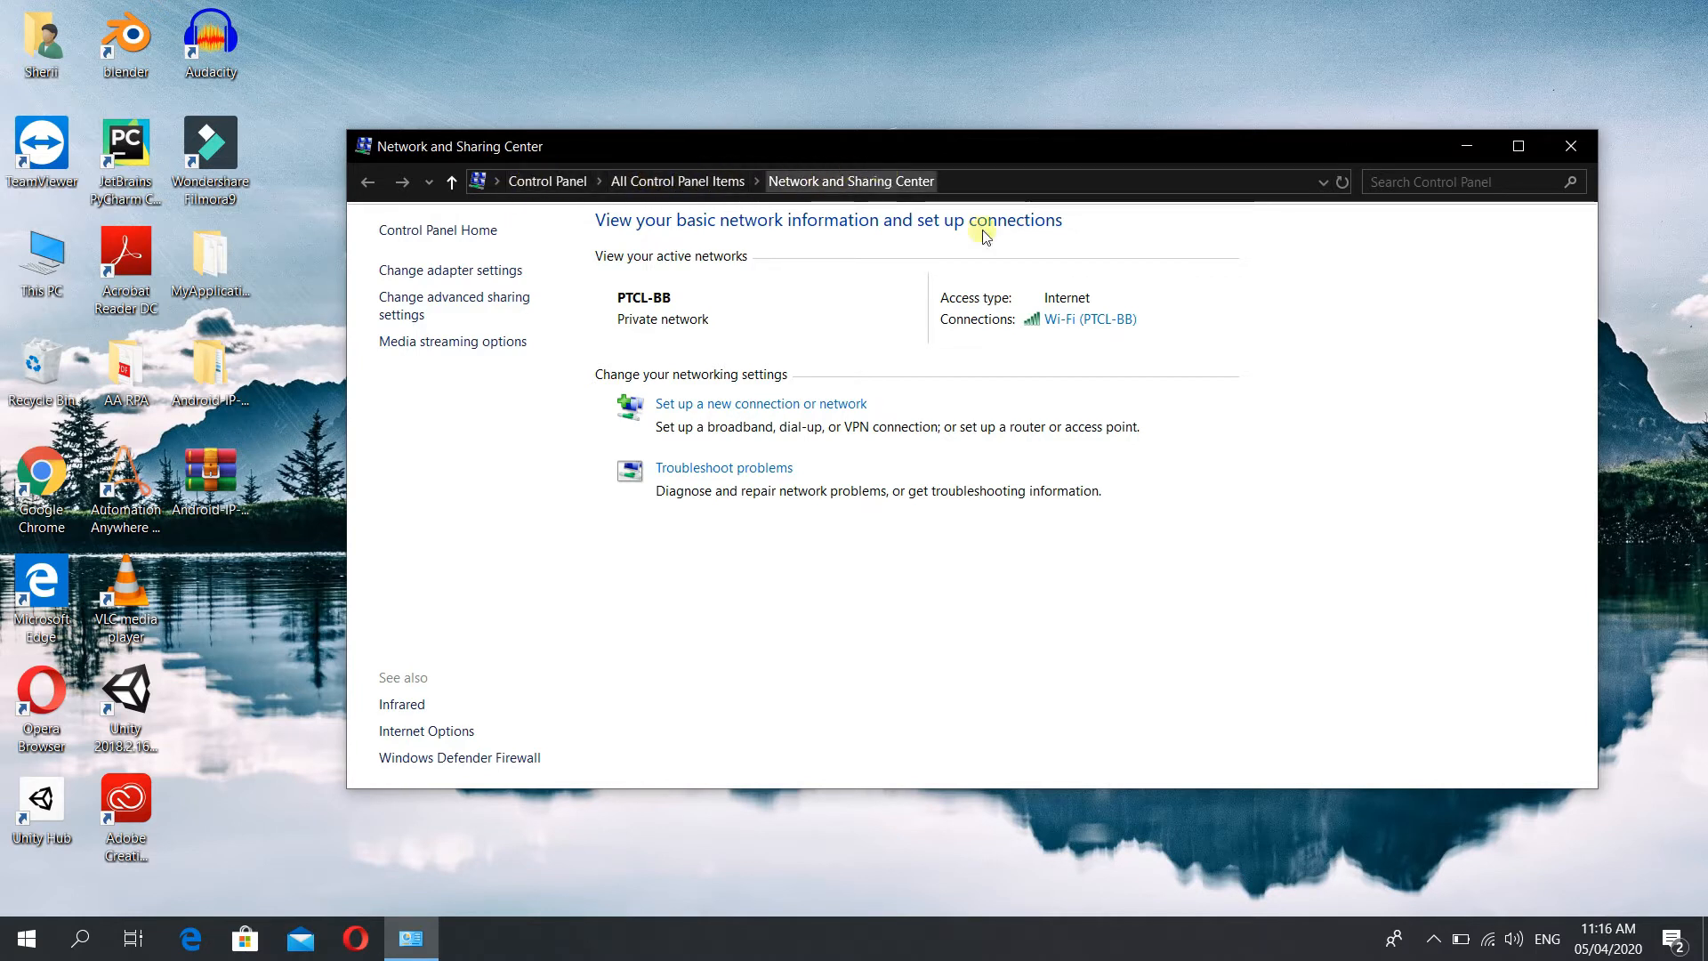
# Step: Bring up the TCP/IPv4 properties of the PTCL-BB Wi-Fi adapter
pyautogui.click(1089, 318)
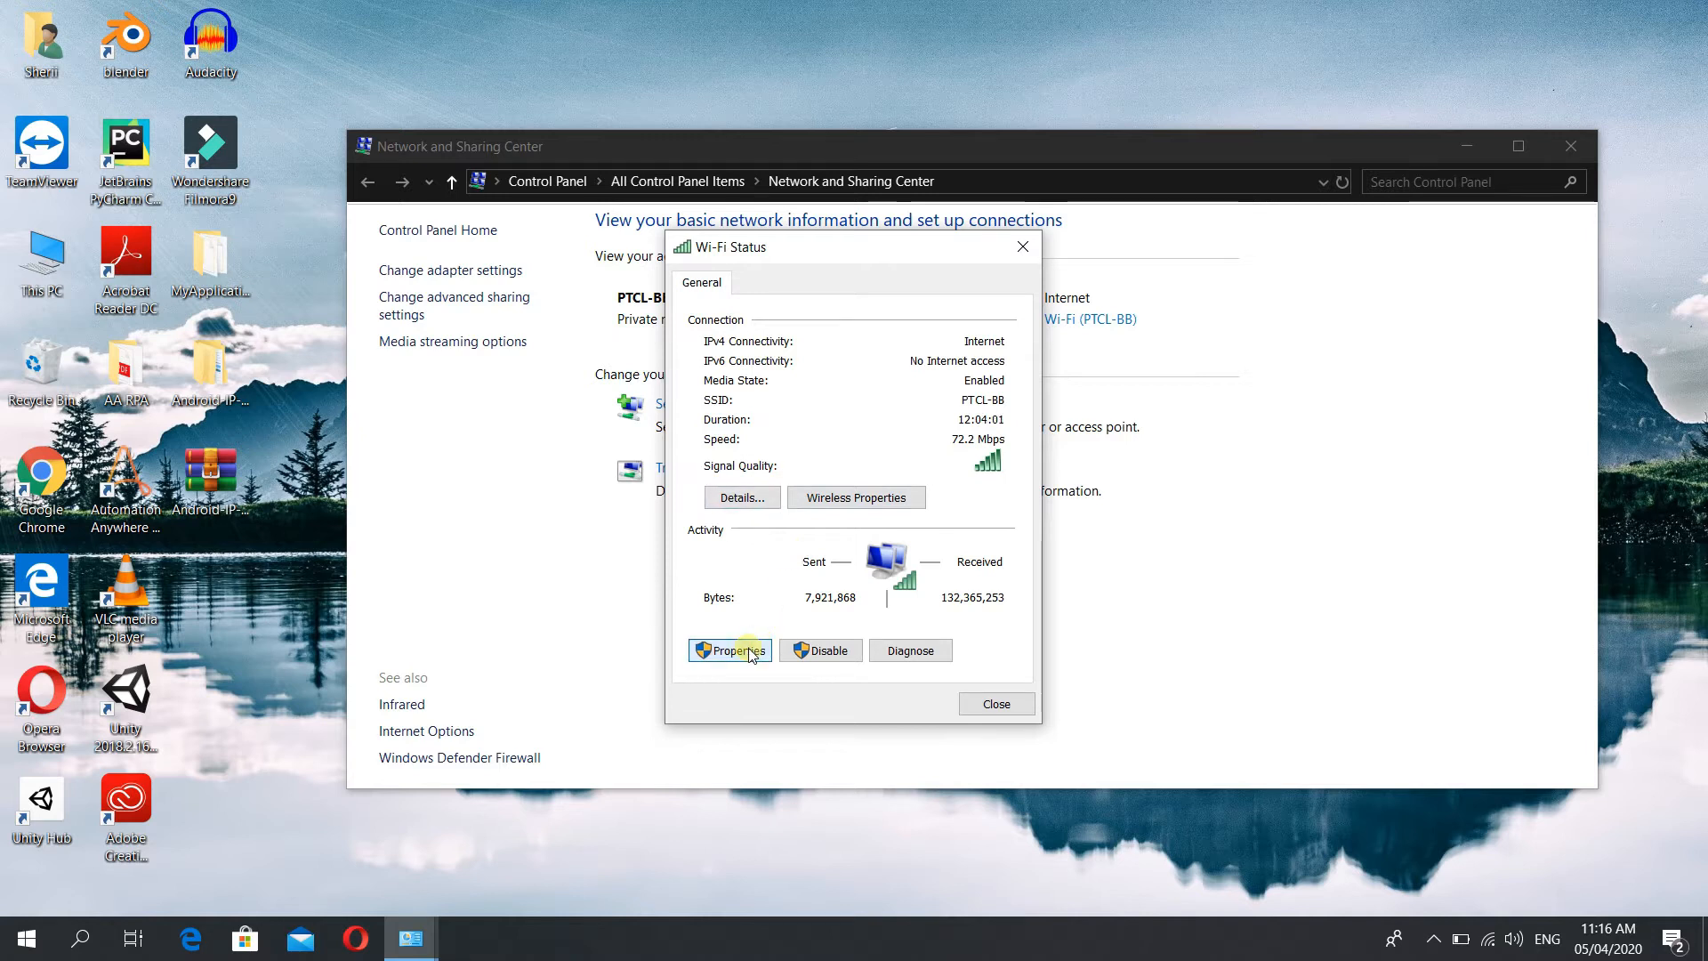
pyautogui.click(729, 651)
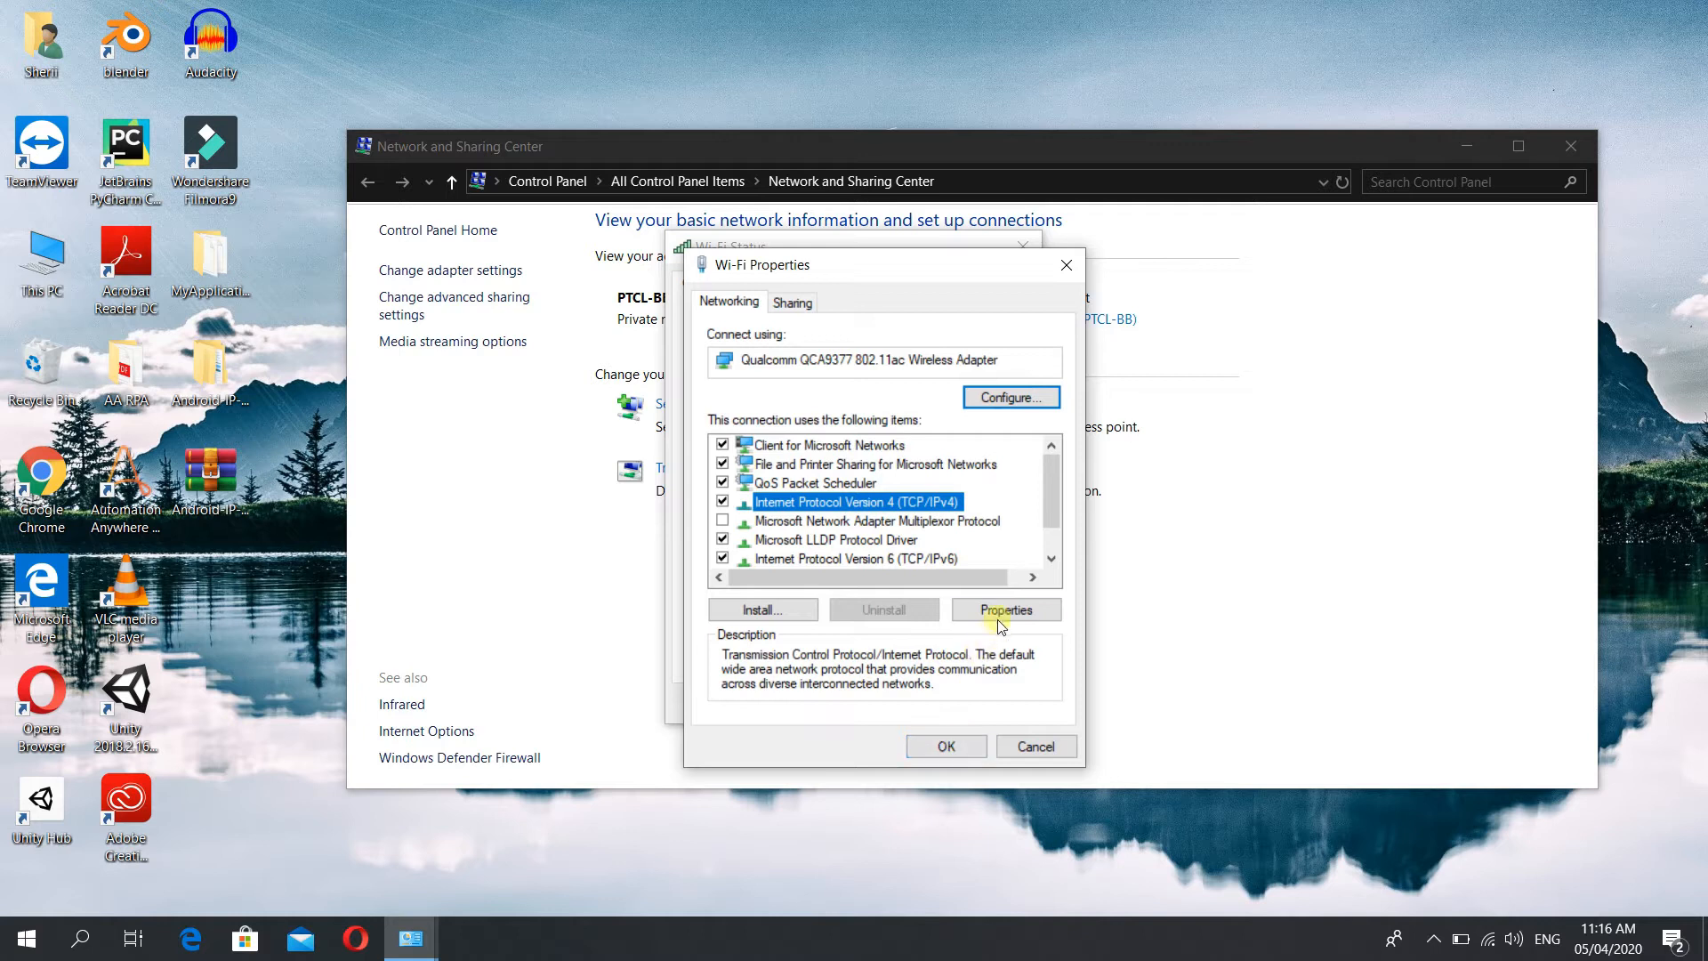
pyautogui.click(1003, 609)
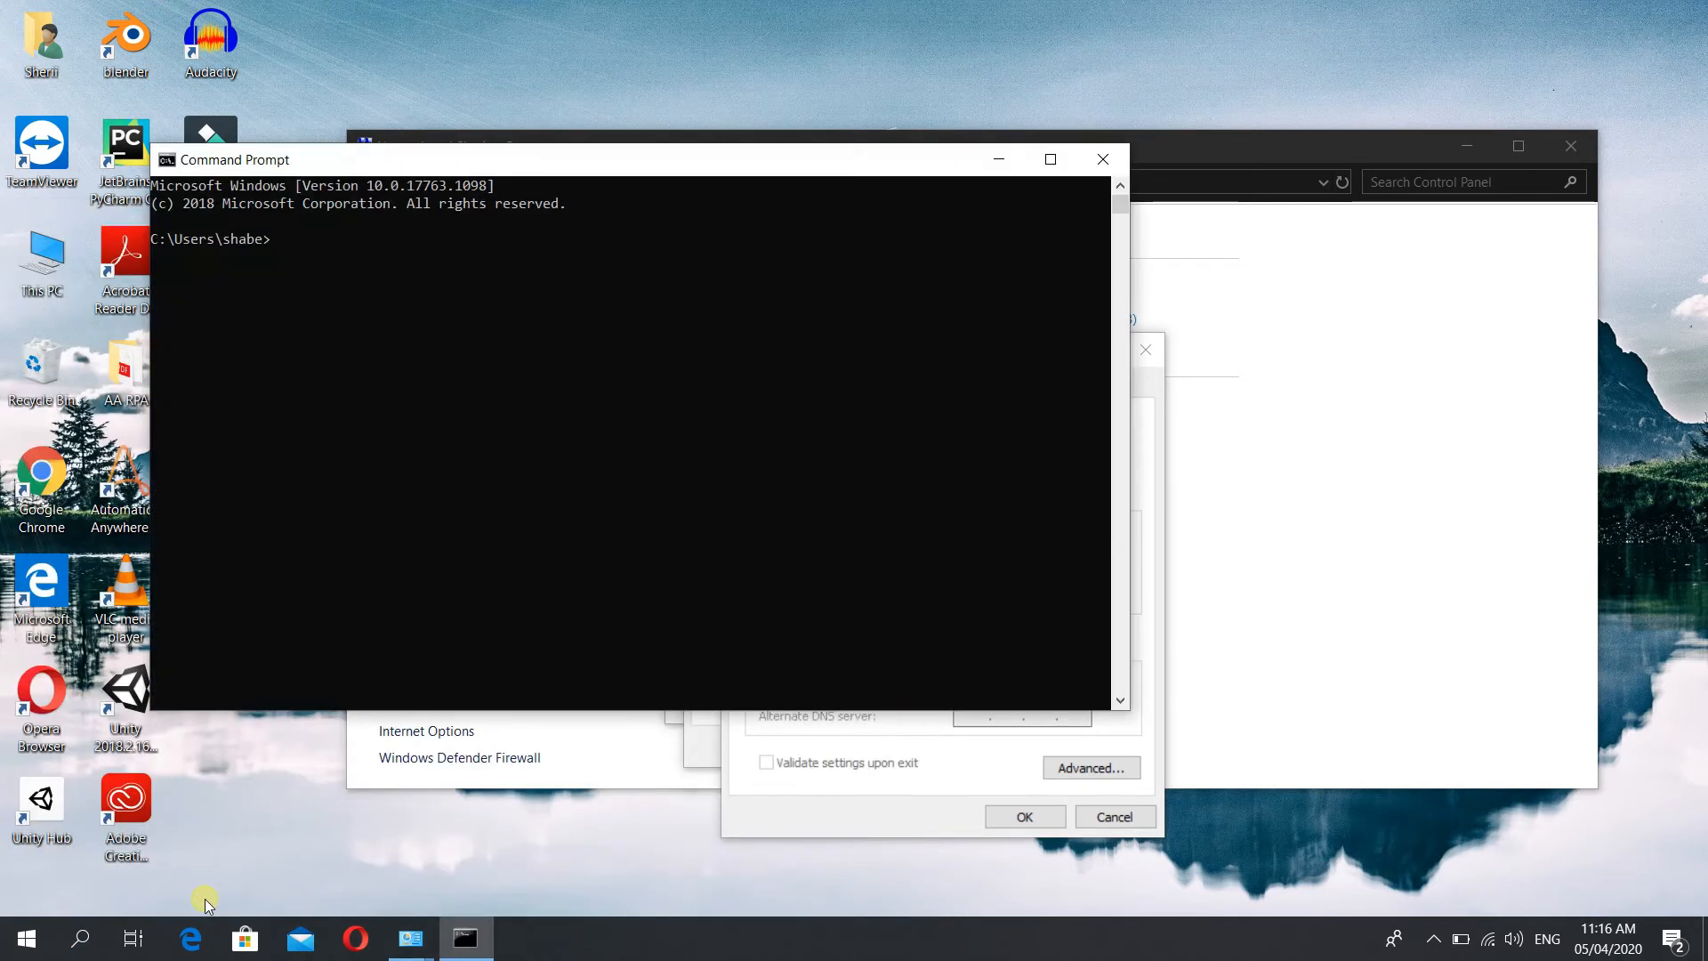
# Step: Start an ipconfig command in Command Prompt, then set it aside
pyautogui.write('ip')
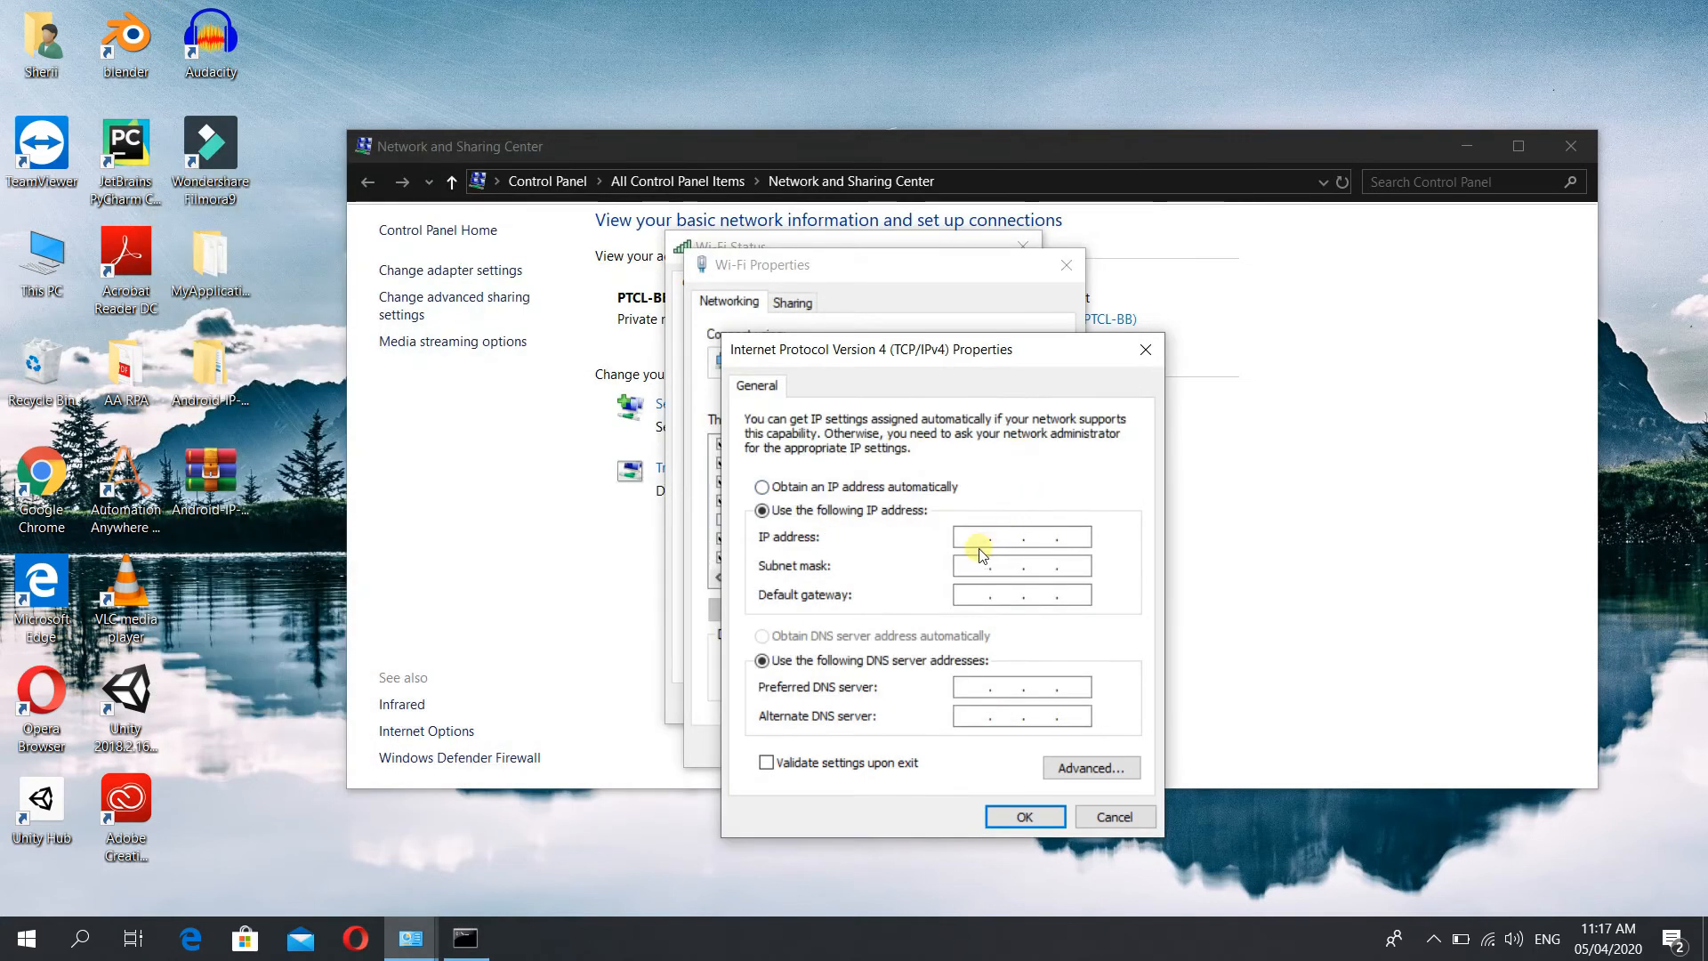
# Step: Assign static IP 192.168.10.8, mask 255.255.255.0, gateway 192.168.10.1 and confirm
pyautogui.write('192.168.10.8')
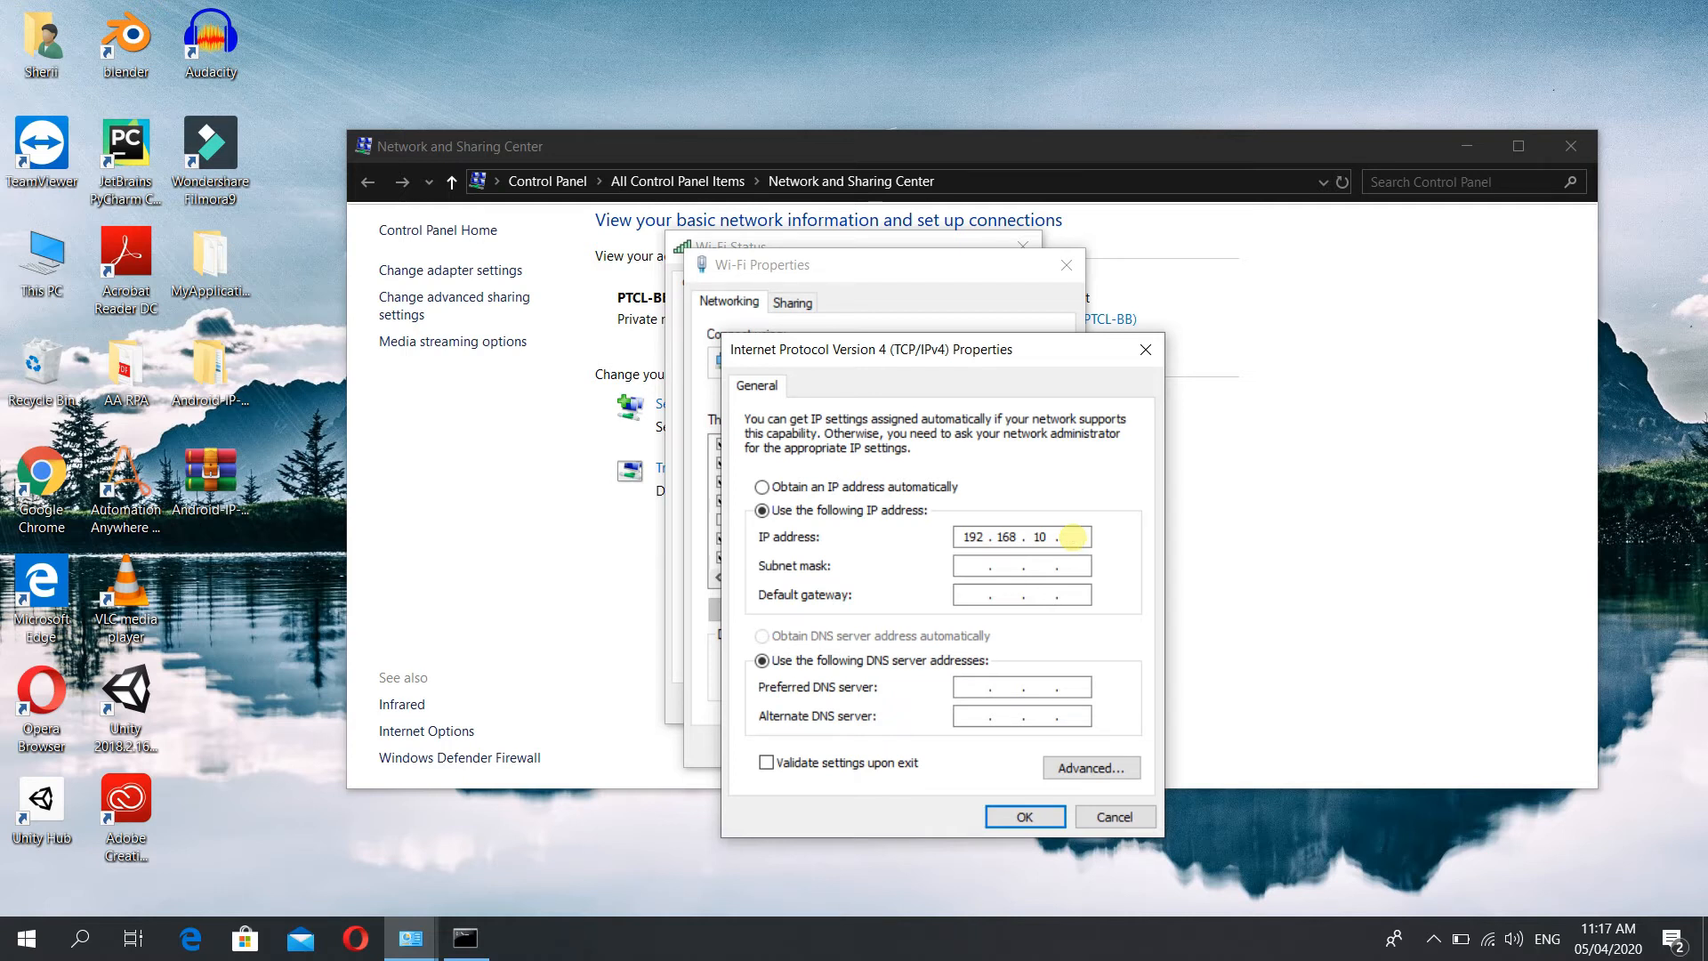
pyautogui.write('8')
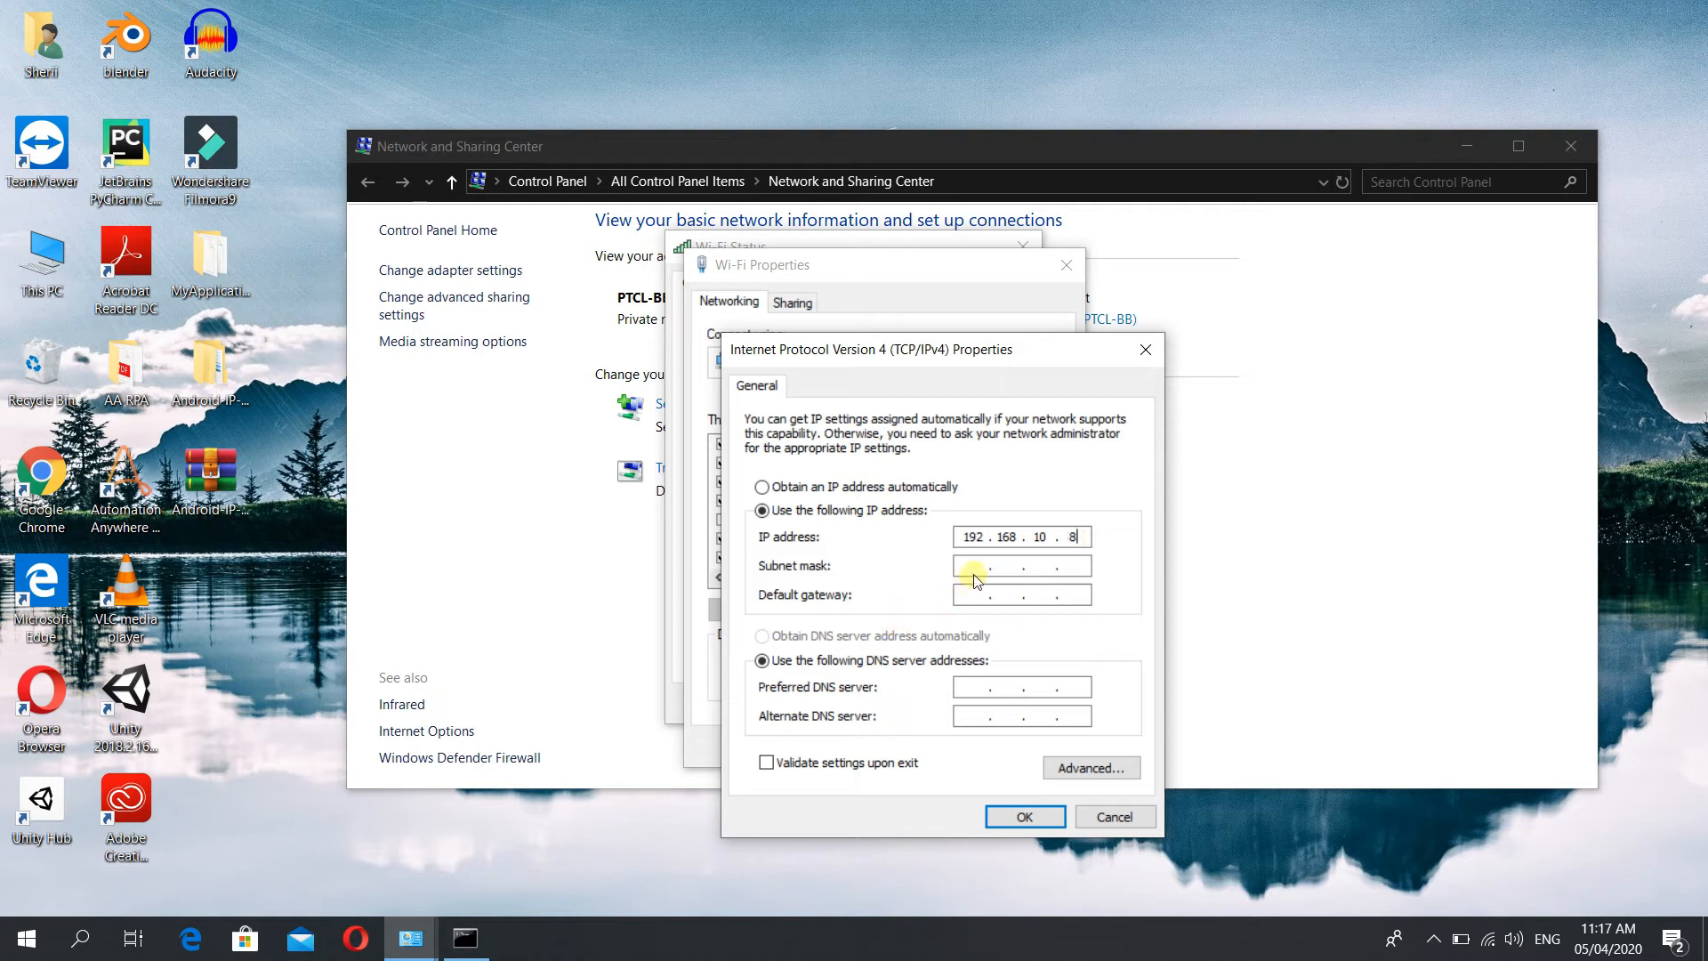
pyautogui.moveTo(701, 502)
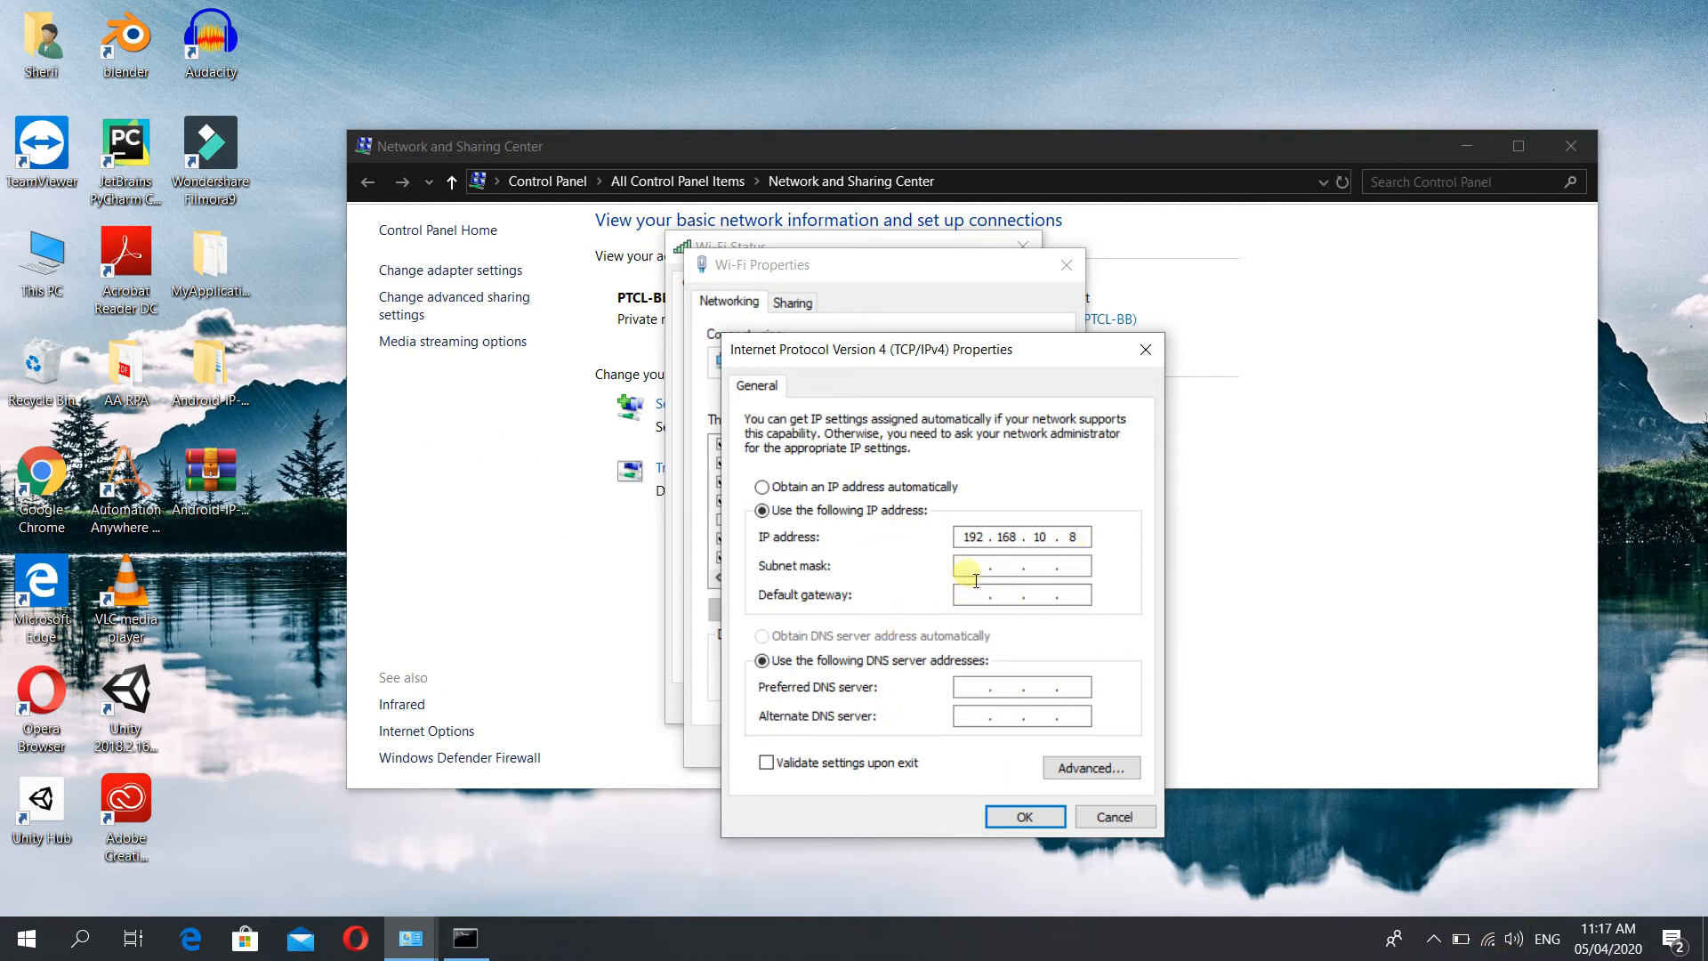
pyautogui.write('255.255.255.0')
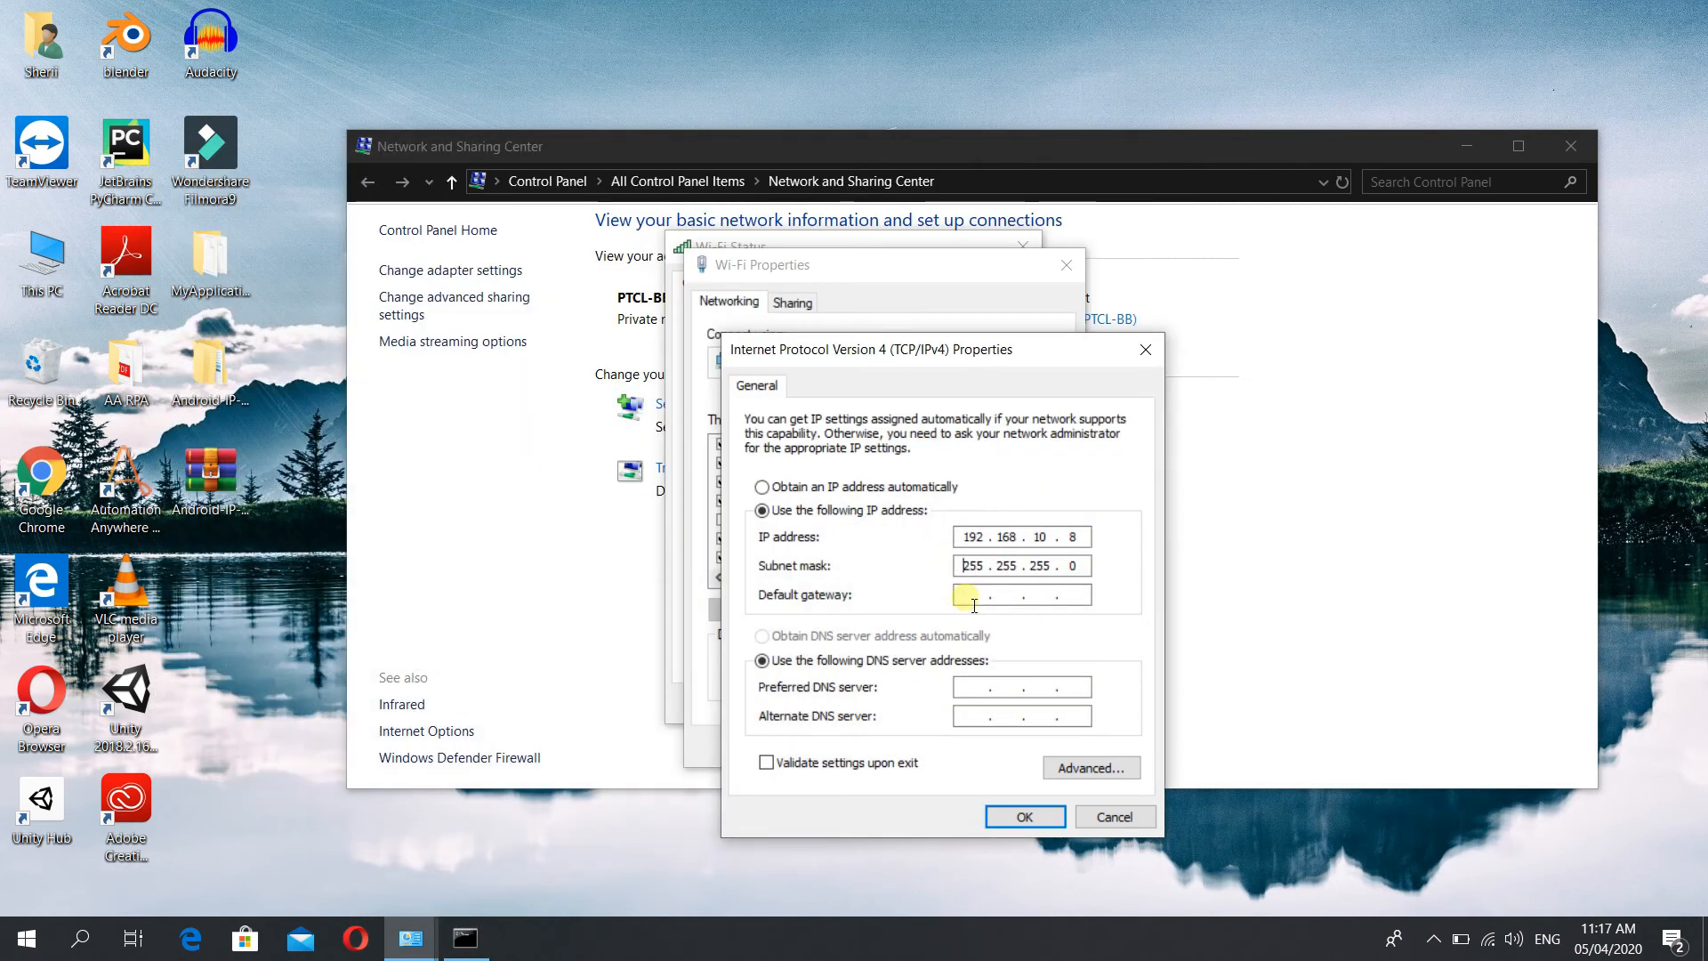
pyautogui.write('192.168.10.1')
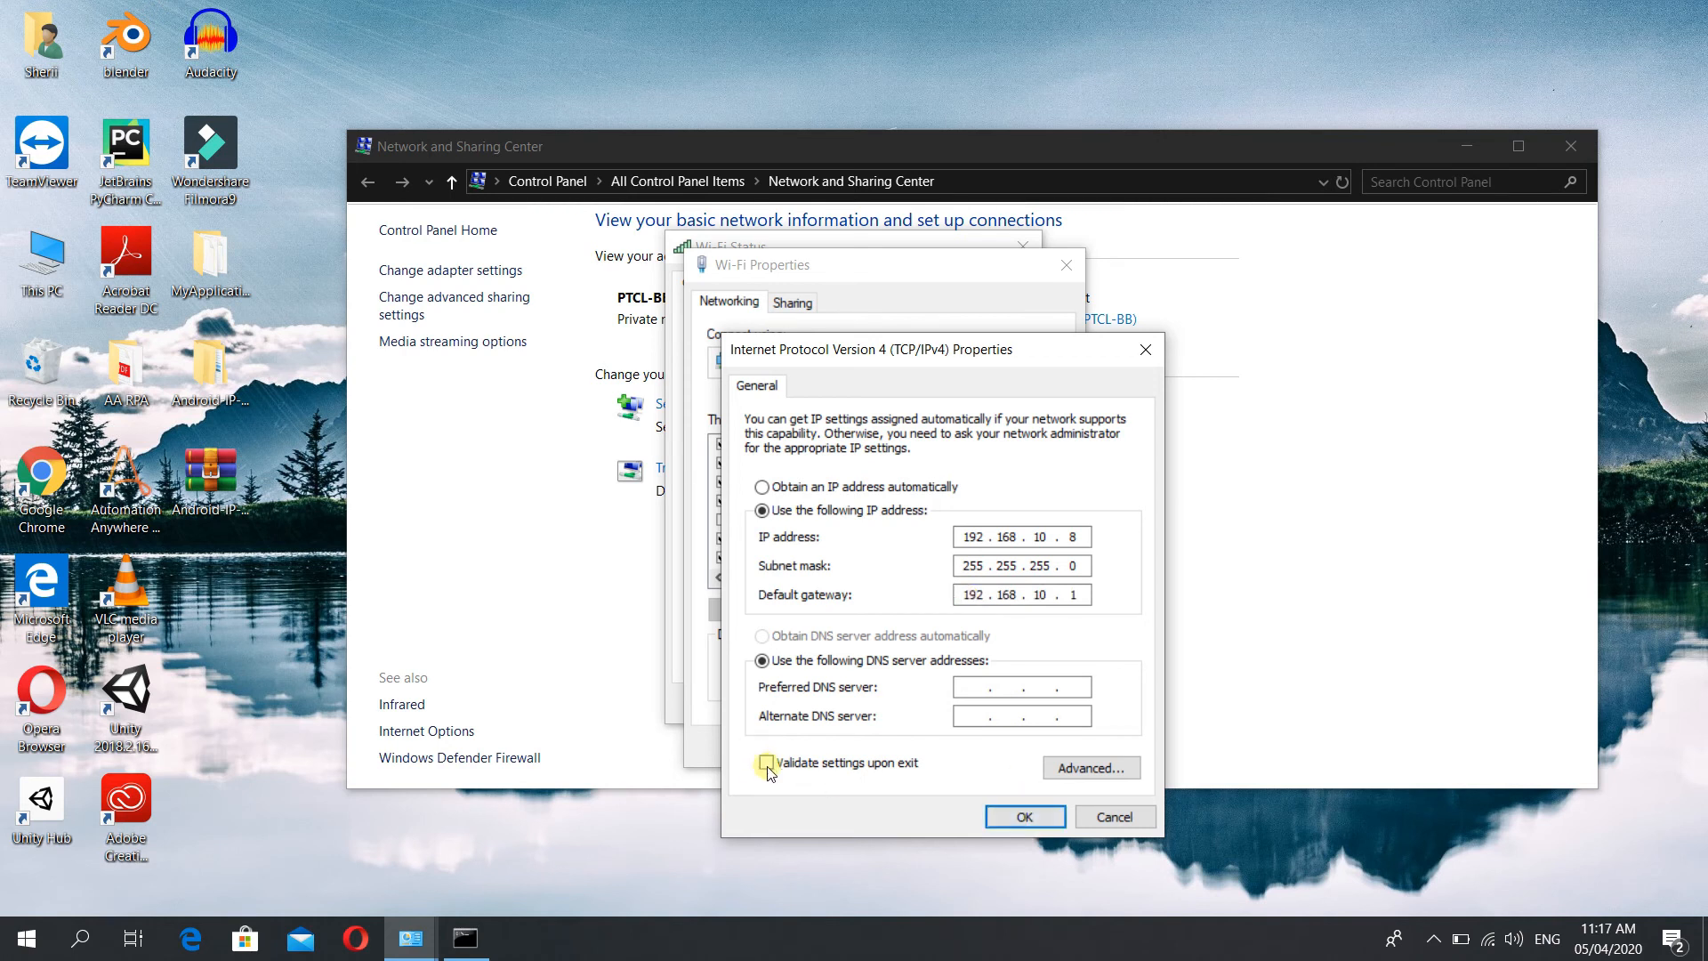
pyautogui.click(1022, 817)
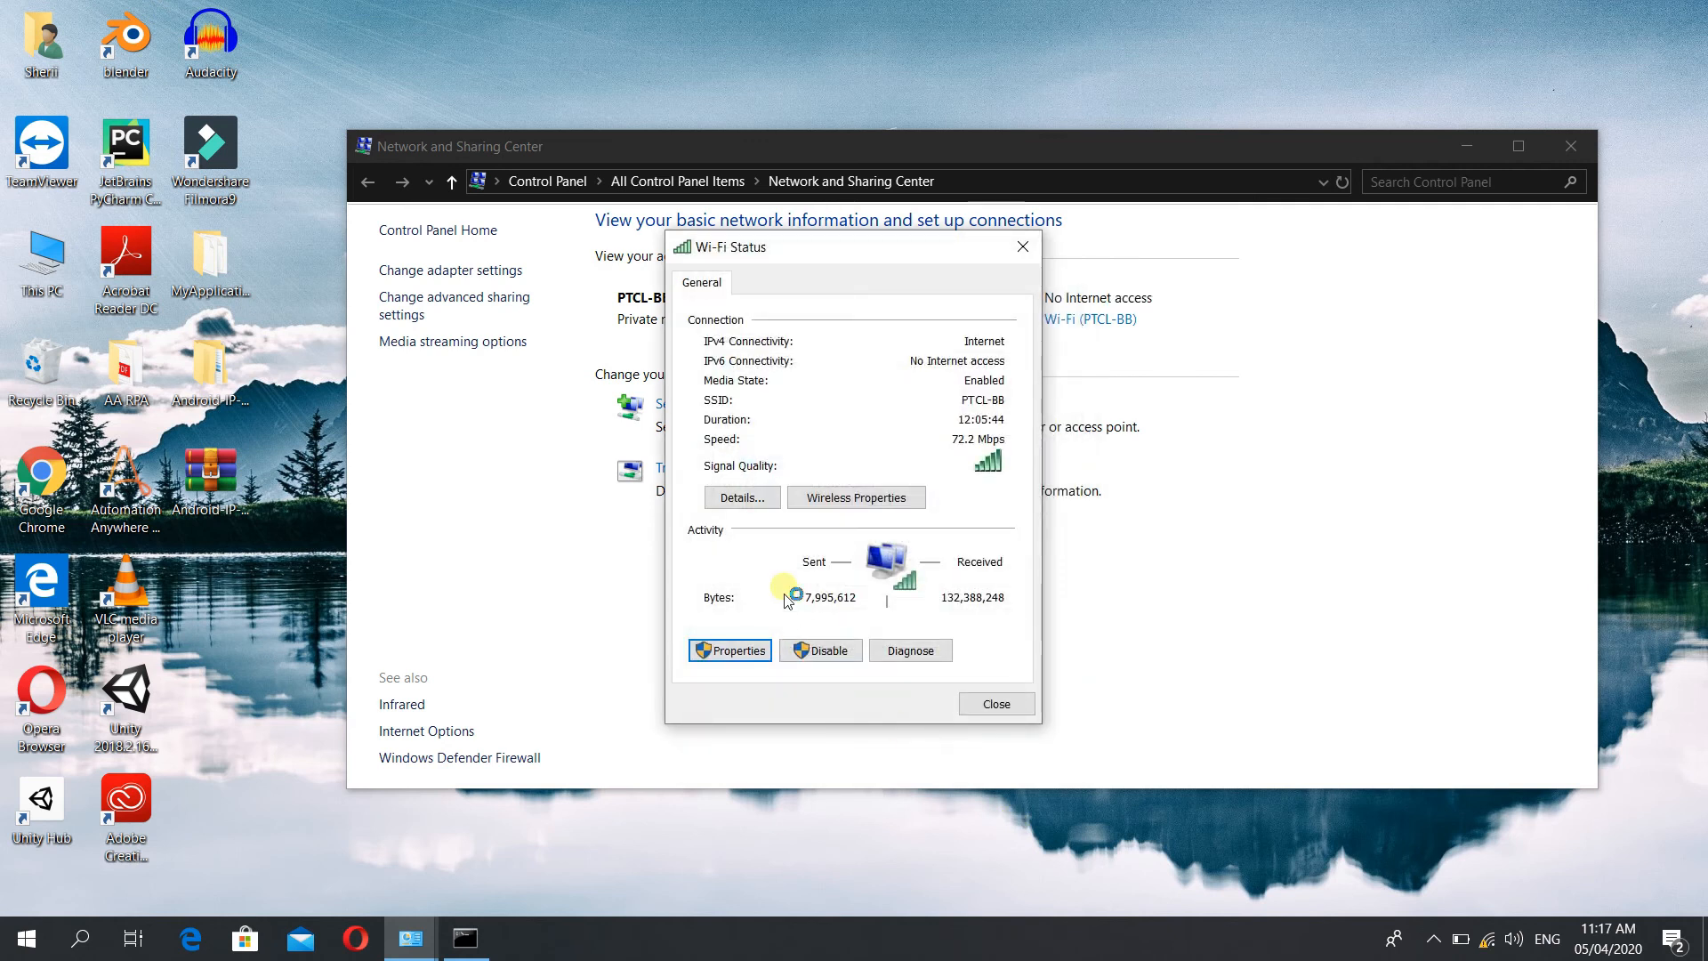
# Step: Close the Wi-Fi Status window, returning to the Network and Sharing Center
pyautogui.click(909, 651)
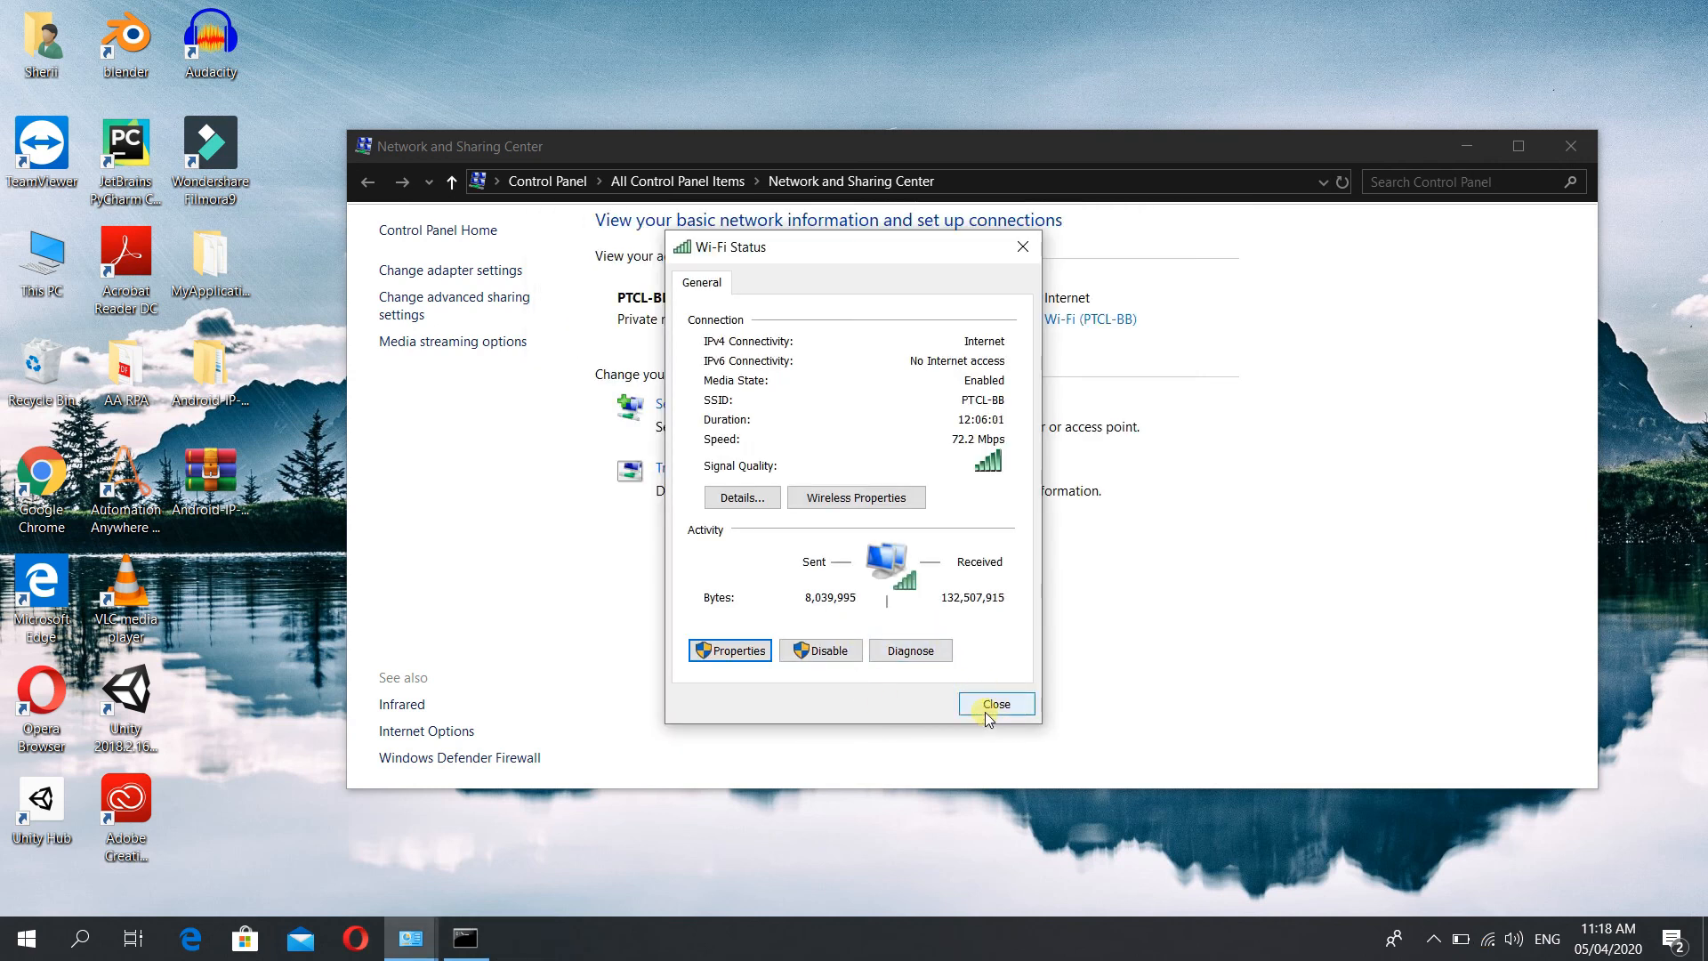
pyautogui.click(993, 704)
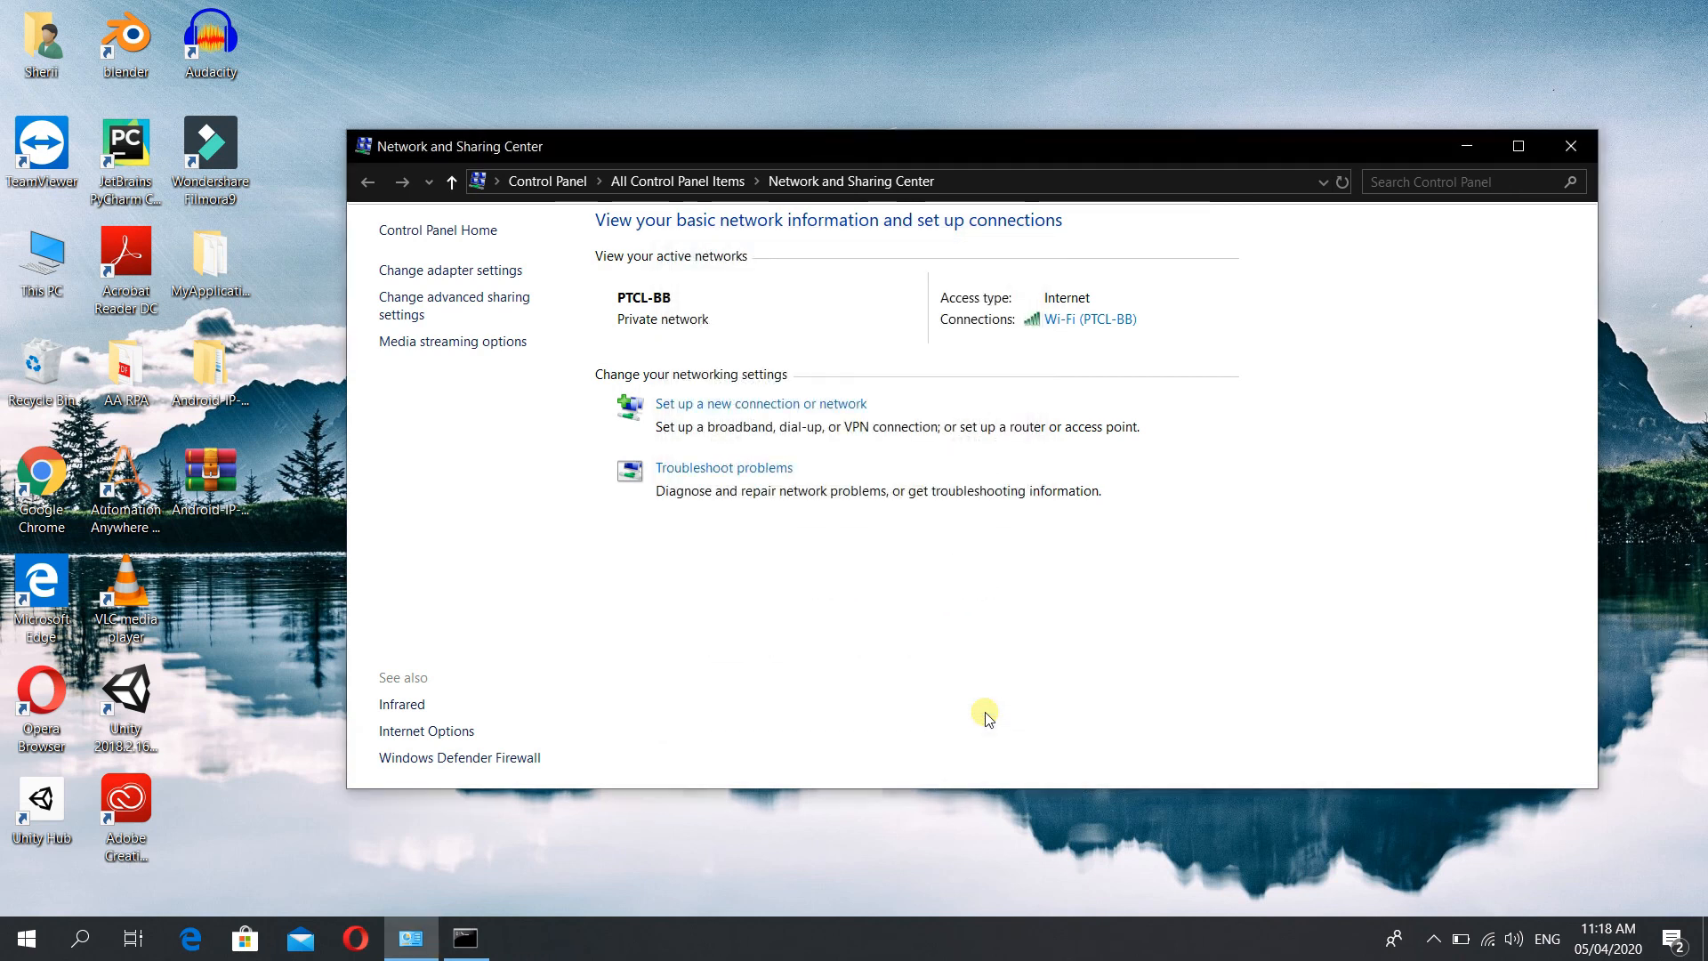